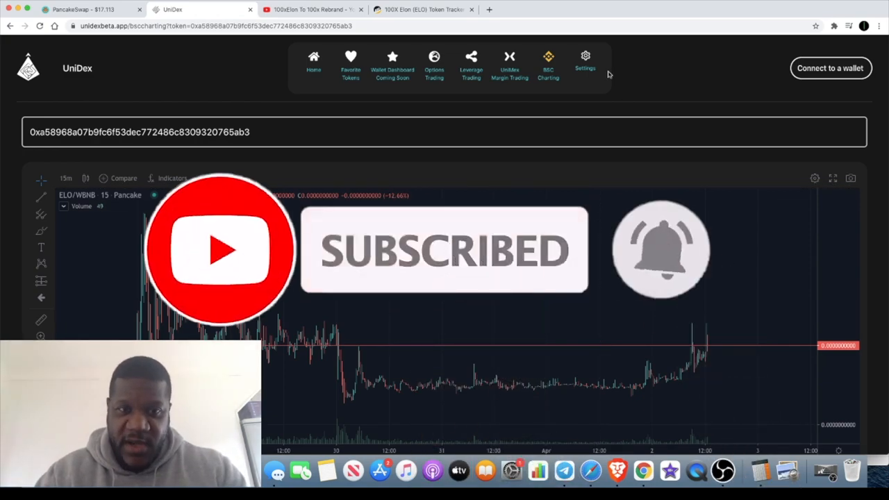
pyautogui.moveTo(324, 325)
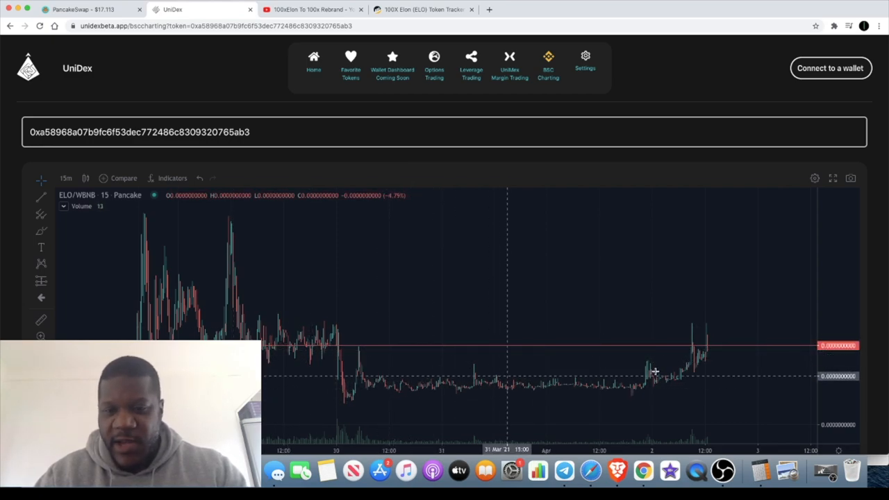
pyautogui.moveTo(685, 361)
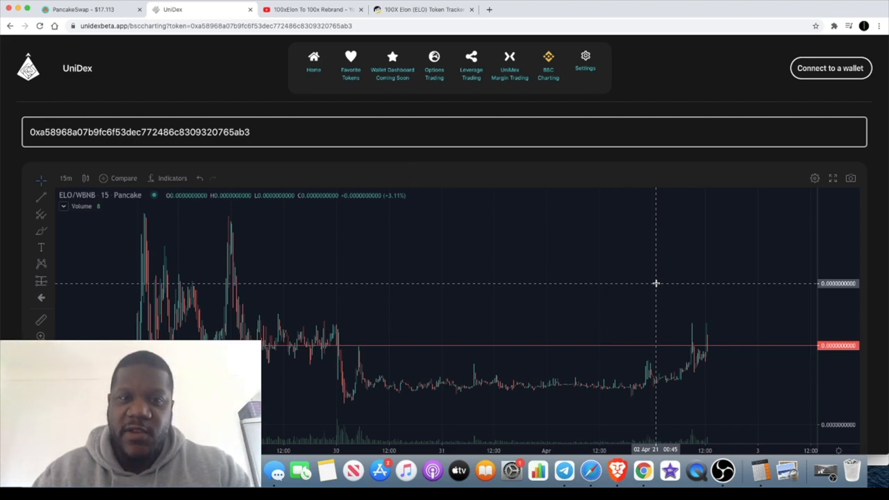
# - Bring the YouTube 100xCoin rebrand livestream back to the front and scroll its page
pyautogui.click(312, 8)
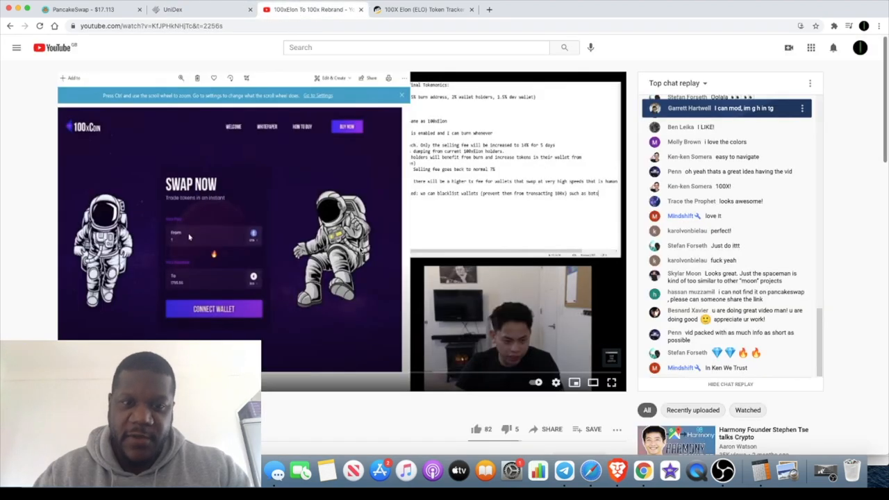
pyautogui.moveTo(39, 229)
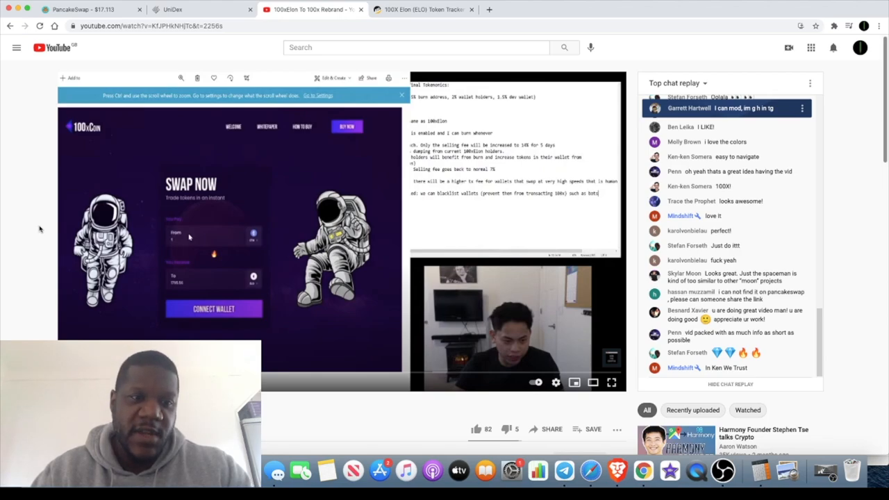
pyautogui.moveTo(229, 225)
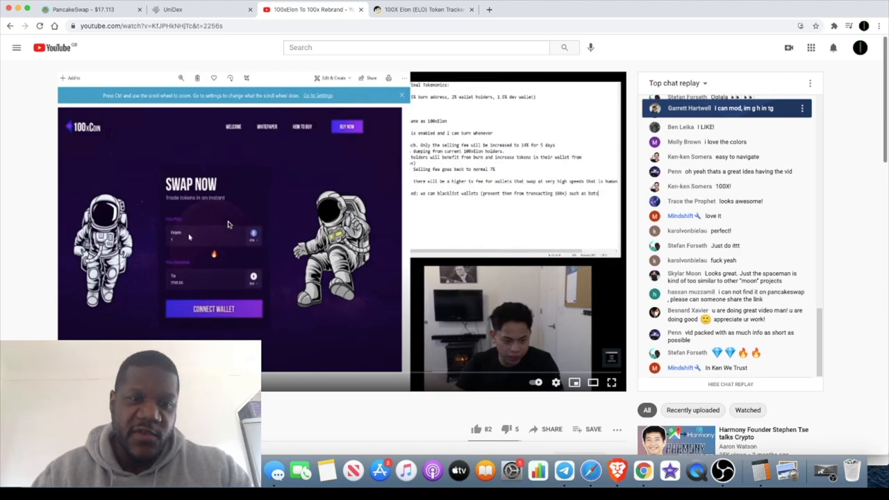
pyautogui.moveTo(266, 225)
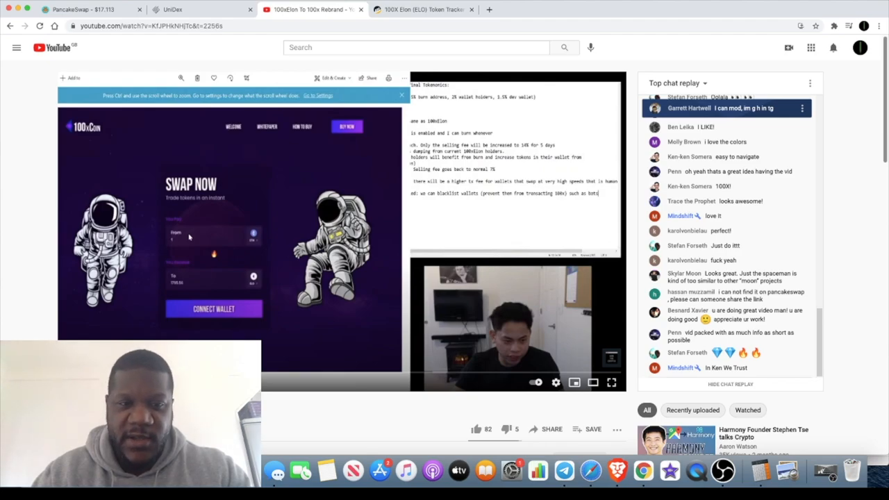
pyautogui.moveTo(238, 272)
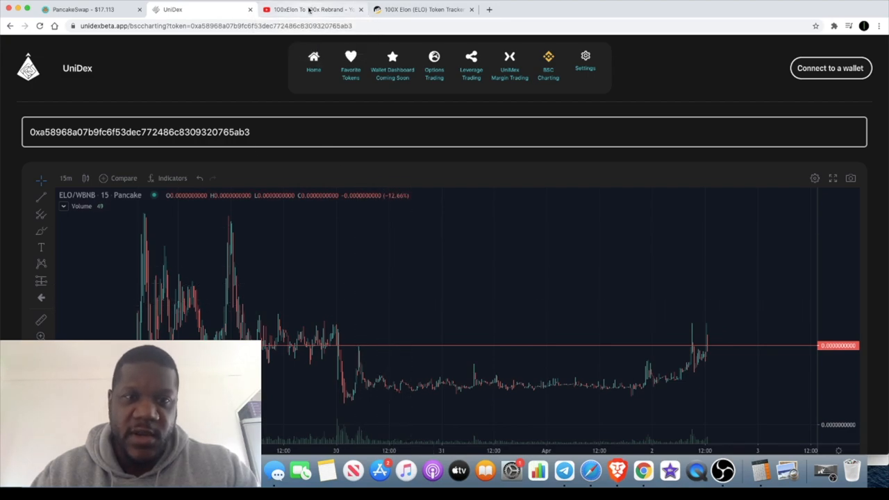
pyautogui.click(312, 8)
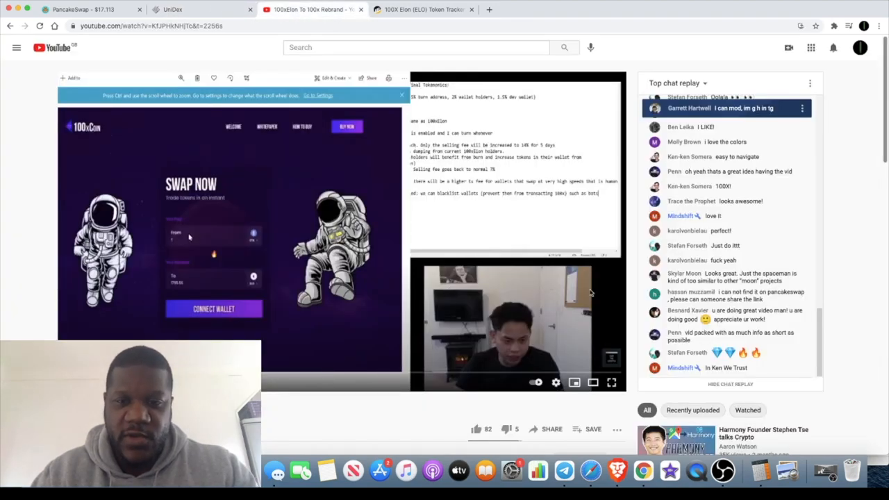
pyautogui.scroll(-3)
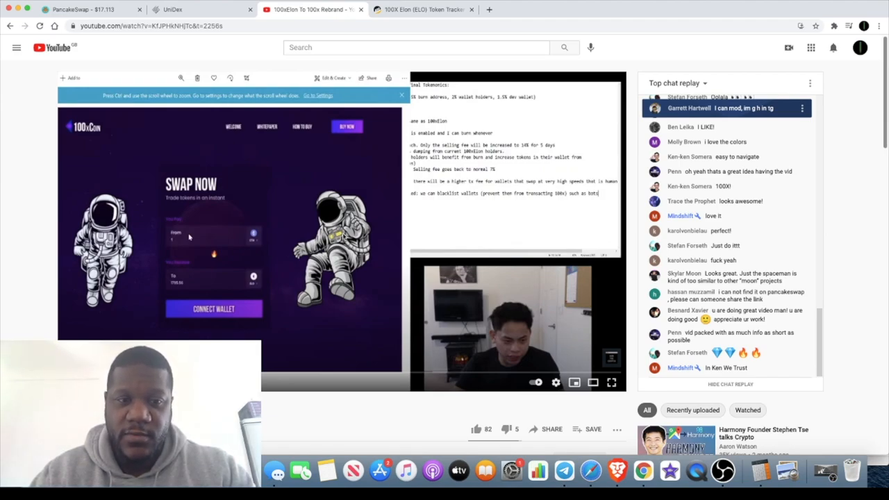
pyautogui.click(202, 9)
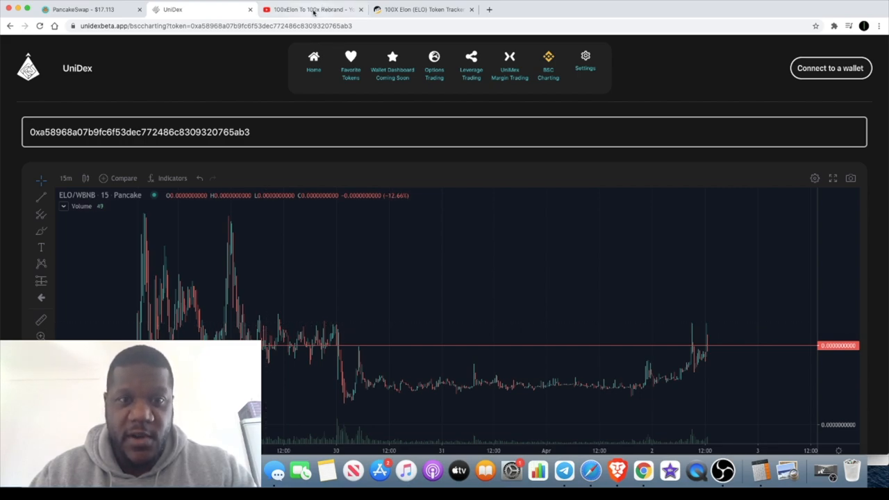
pyautogui.click(311, 8)
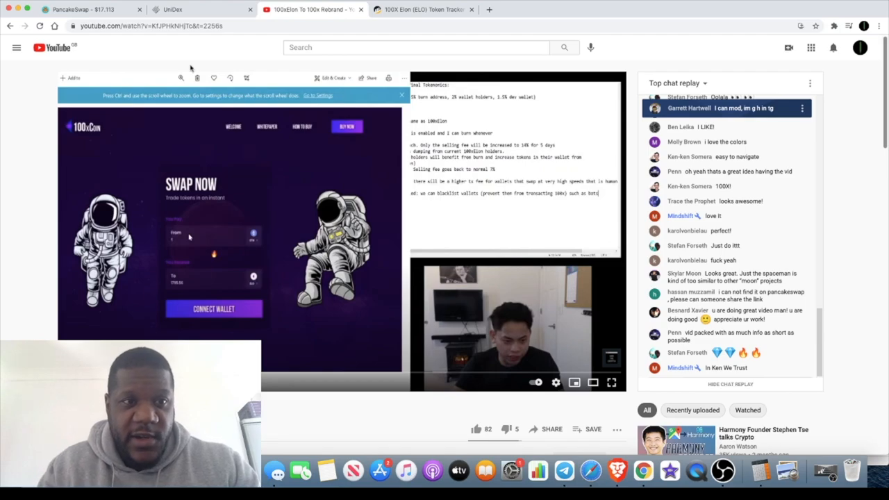
# - View the PancakeSwap ELO balance quoted at about 50.27 BNB, then return to the livestream
pyautogui.click(84, 8)
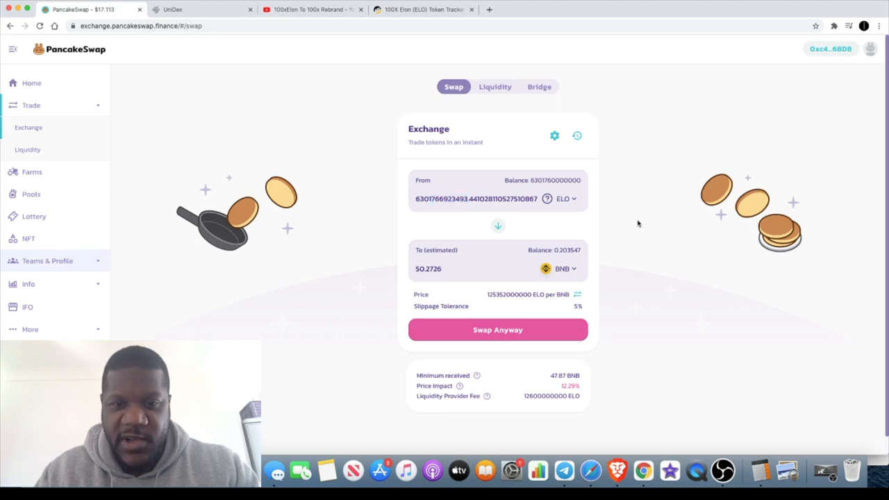
pyautogui.moveTo(368, 187)
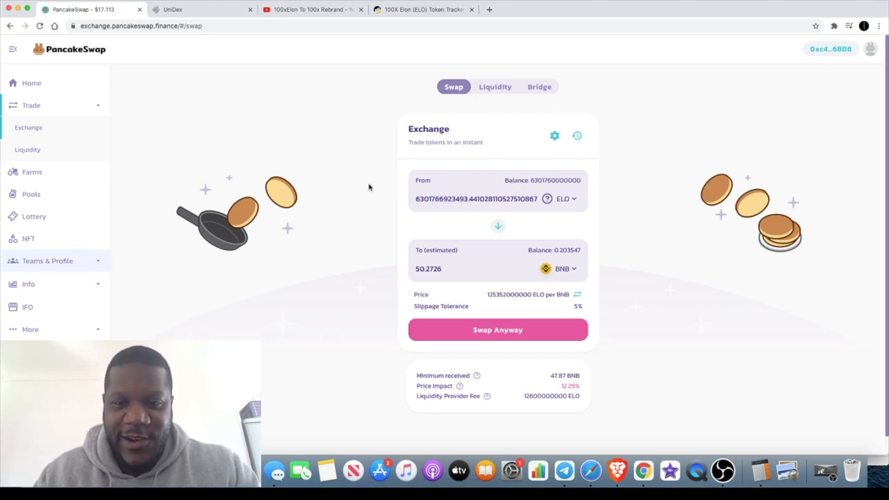
pyautogui.moveTo(422, 8)
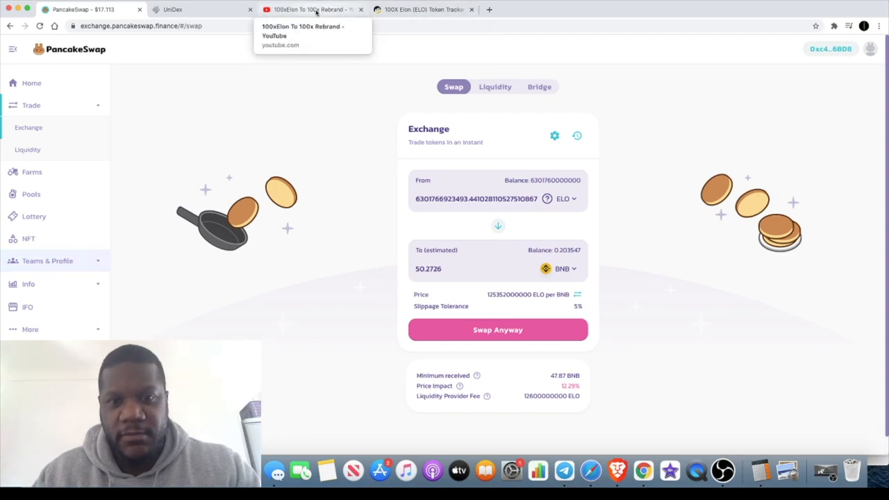
pyautogui.moveTo(316, 64)
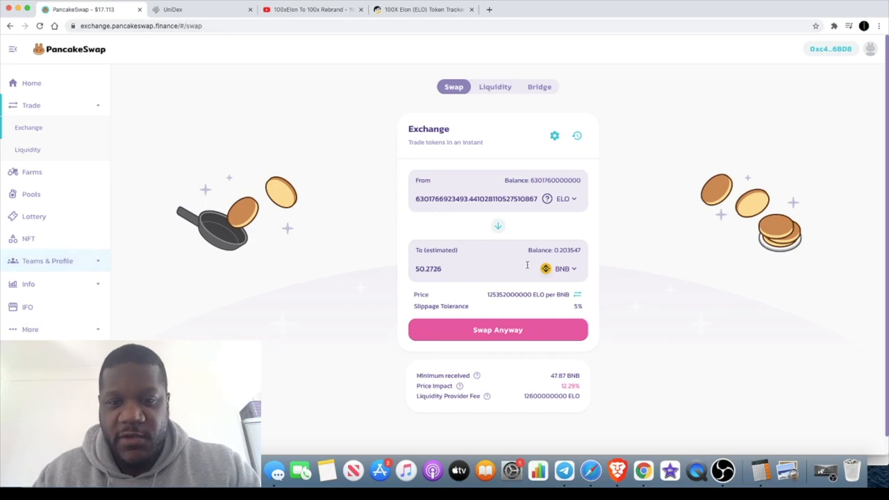
pyautogui.click(313, 8)
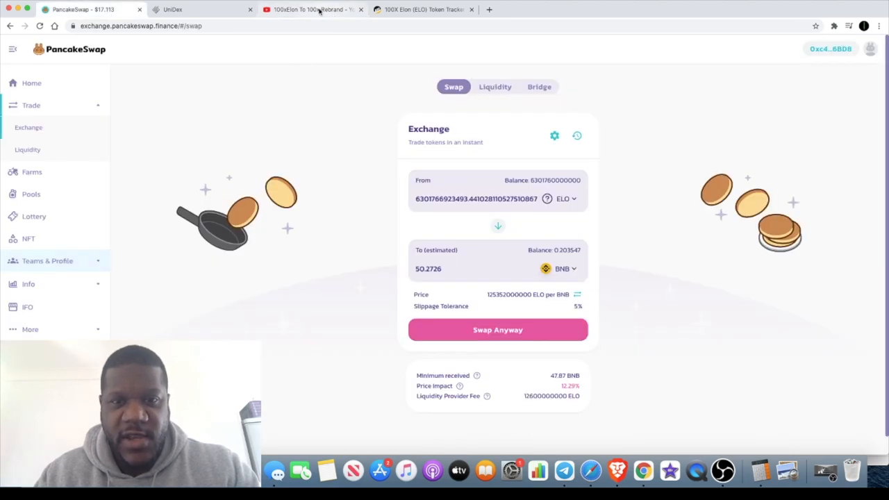
pyautogui.click(308, 9)
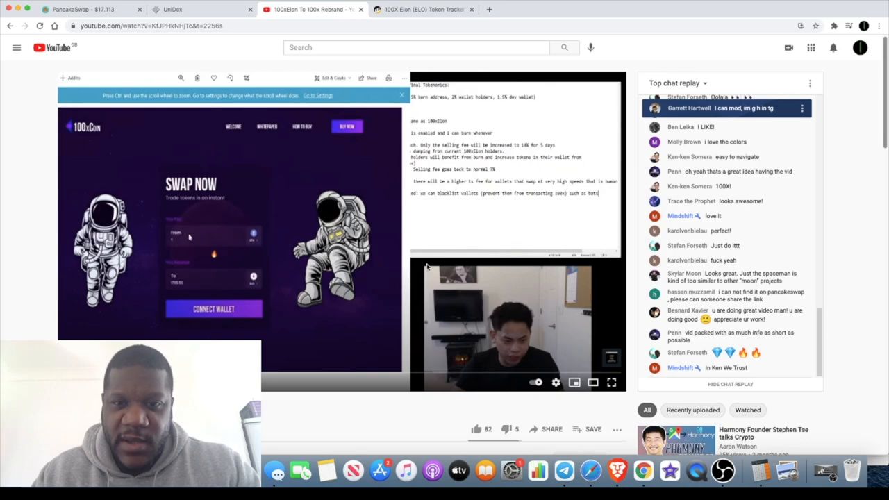
pyautogui.click(83, 8)
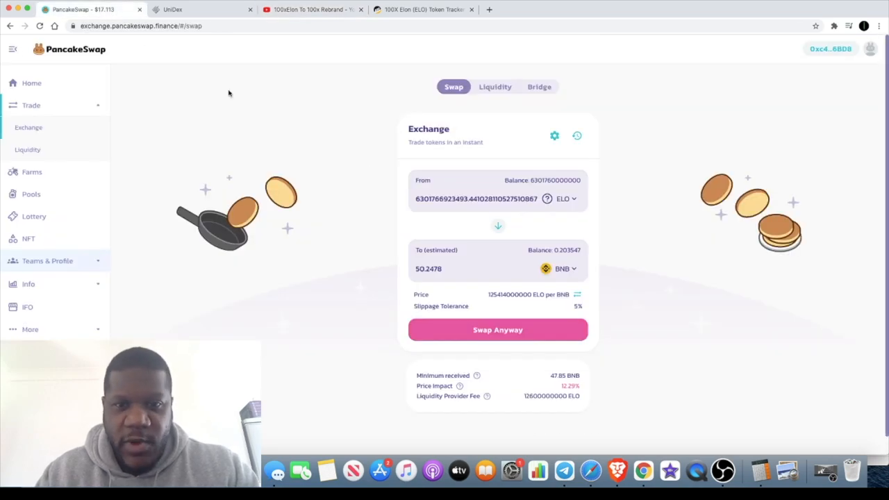
pyautogui.moveTo(289, 178)
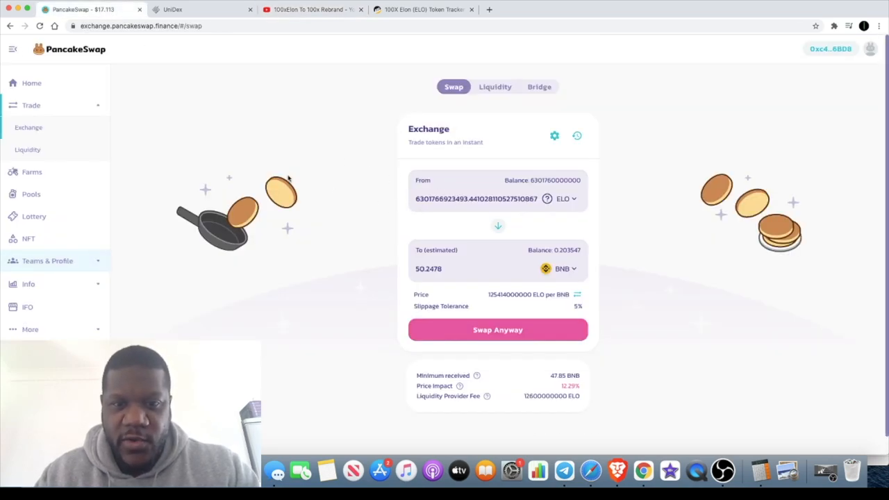
pyautogui.moveTo(400, 275)
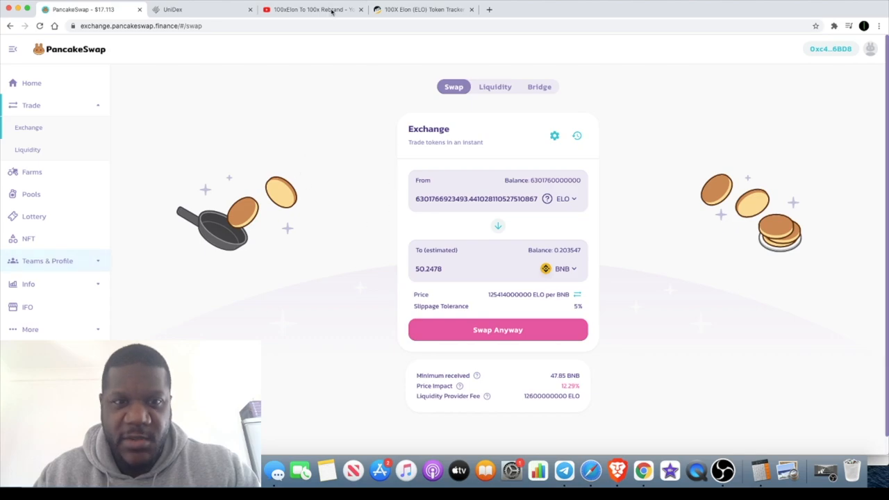
pyautogui.moveTo(312, 8)
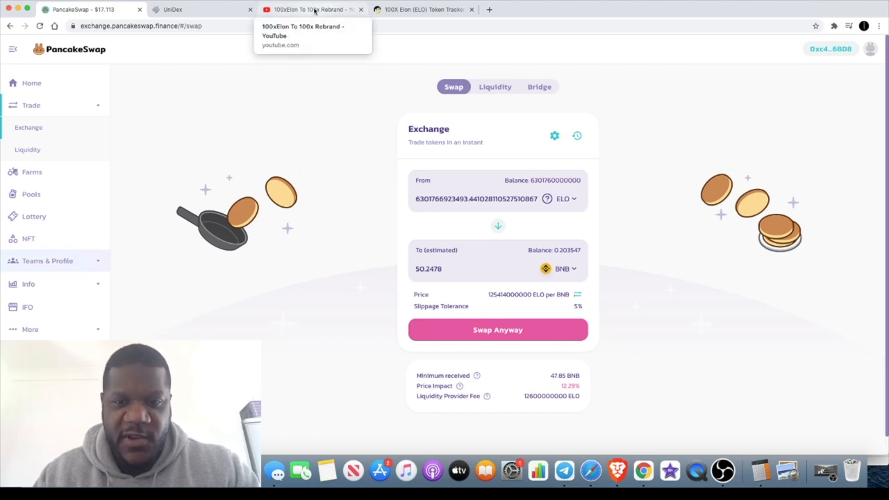
pyautogui.click(313, 9)
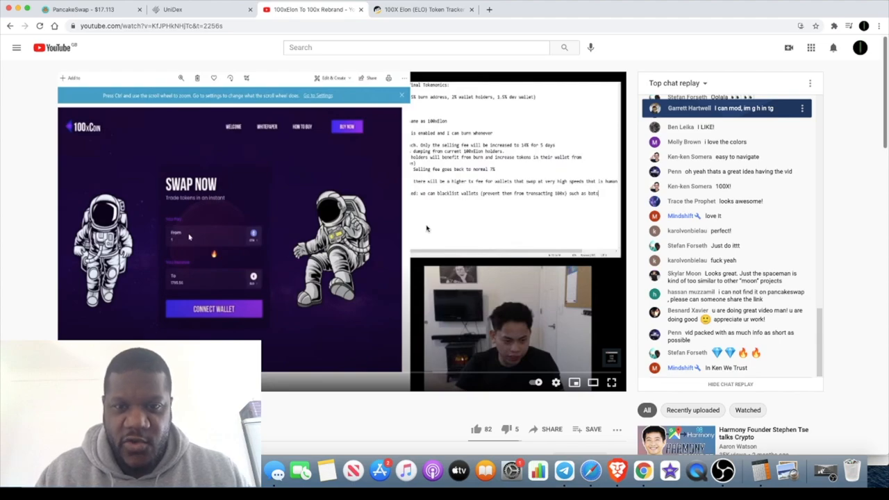
pyautogui.moveTo(480, 160)
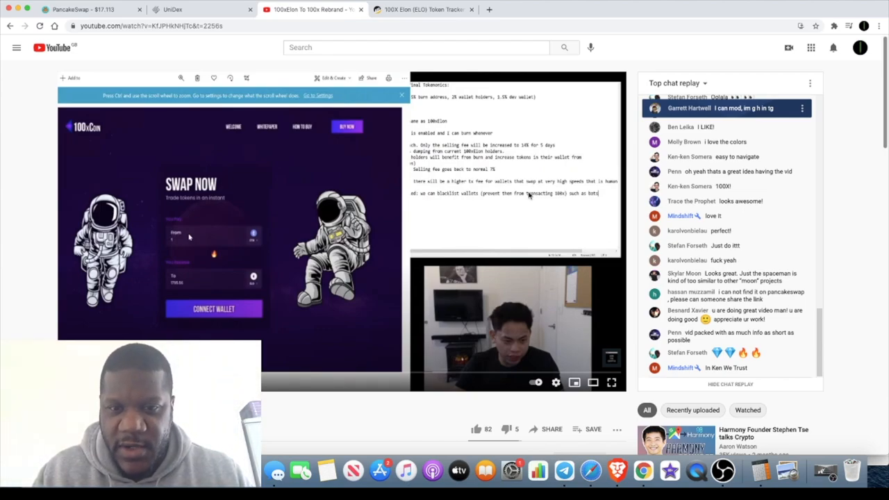
pyautogui.moveTo(513, 211)
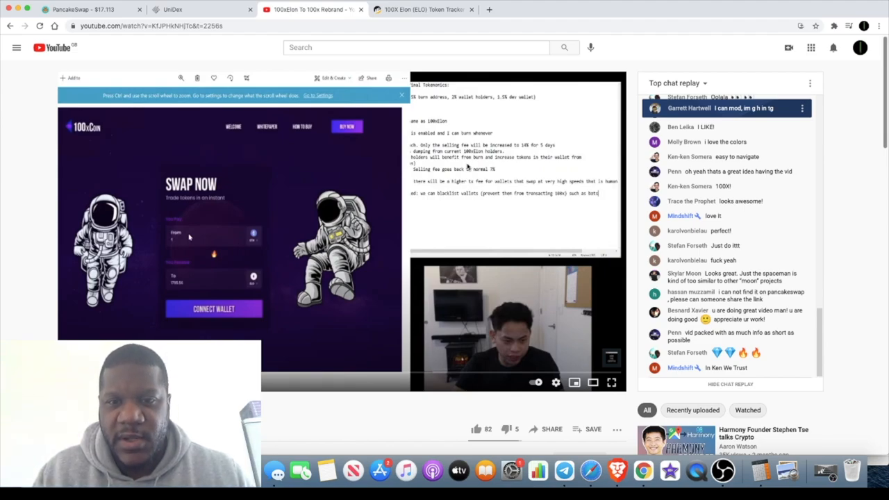
pyautogui.moveTo(517, 150)
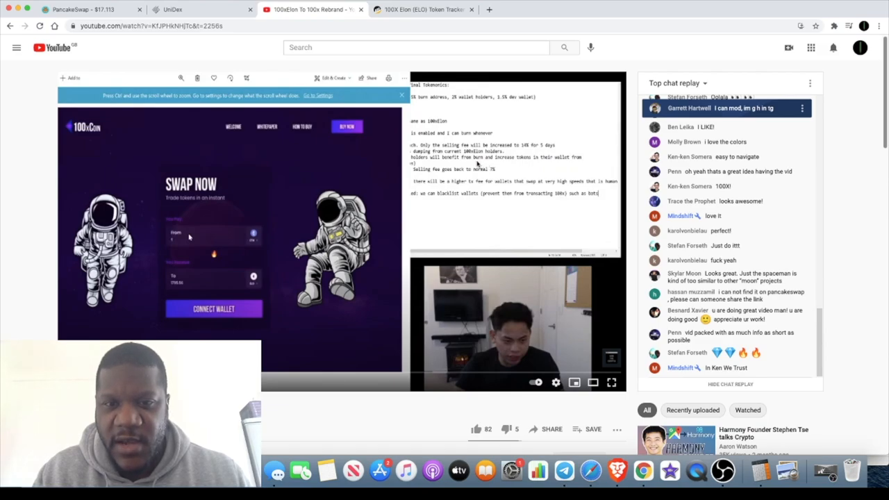
pyautogui.moveTo(499, 167)
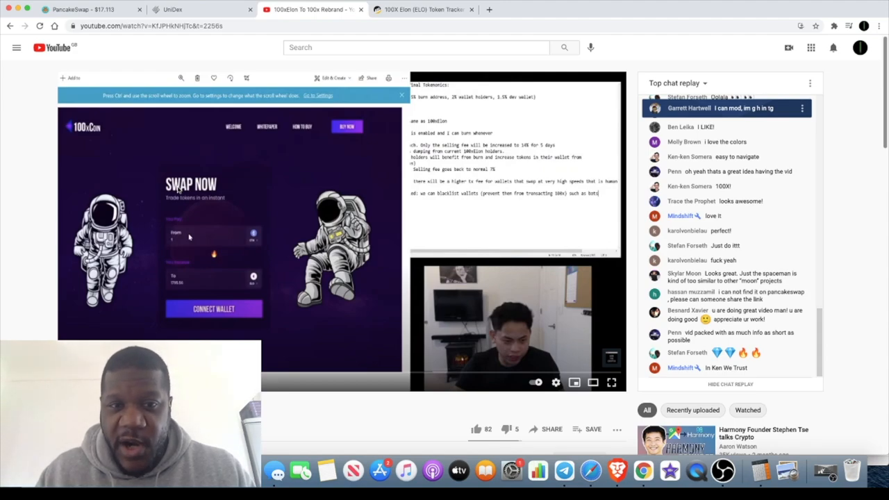
pyautogui.moveTo(152, 211)
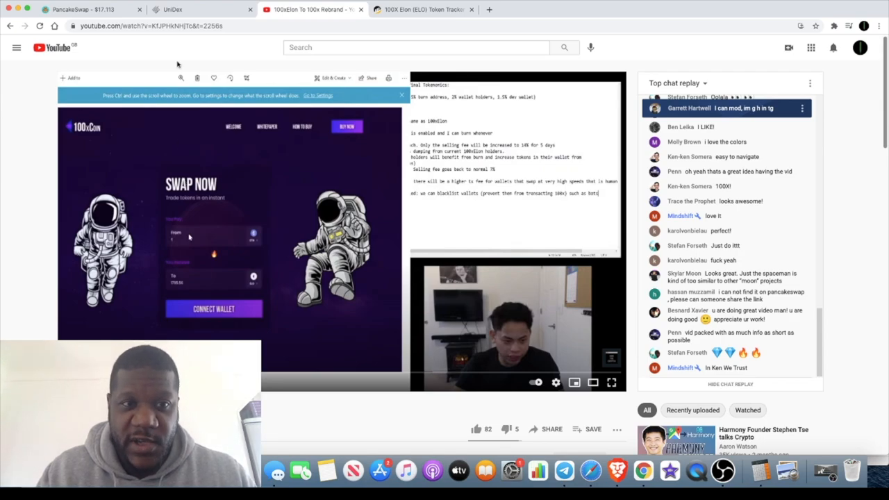
# - Switch to the UniDex ELO/WBNB 15-minute Pancake price chart
pyautogui.click(173, 8)
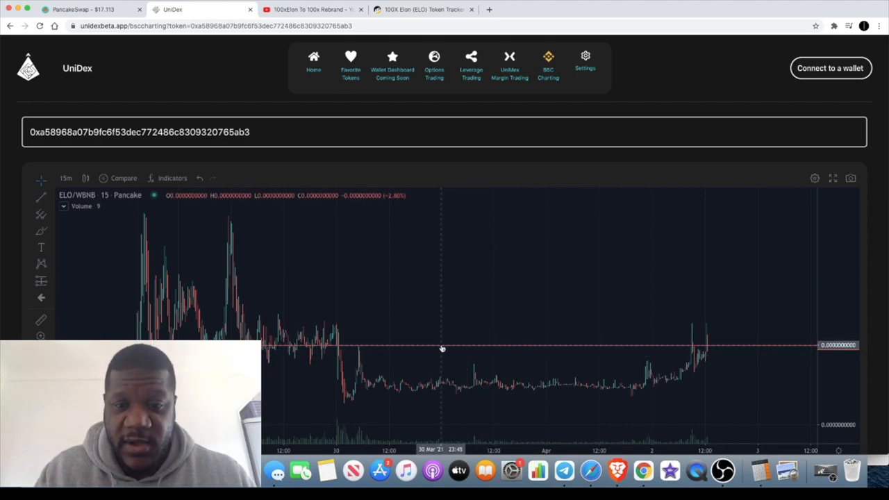
pyautogui.moveTo(497, 337)
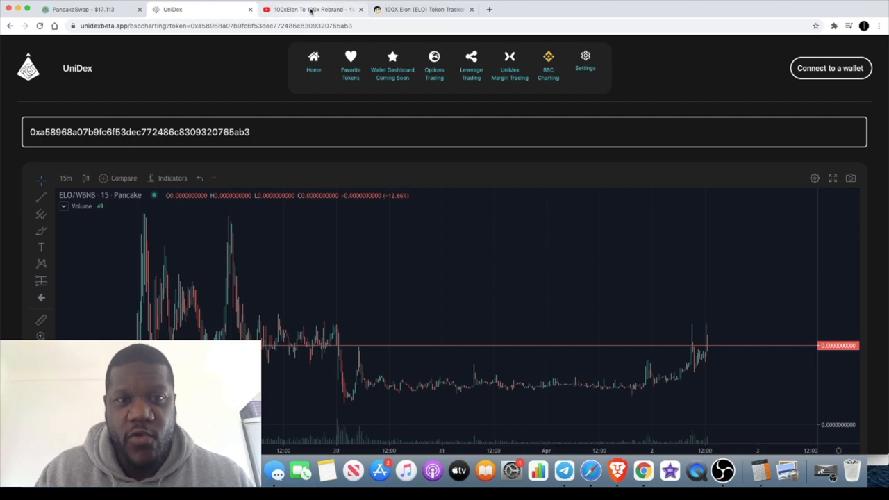
pyautogui.moveTo(311, 9)
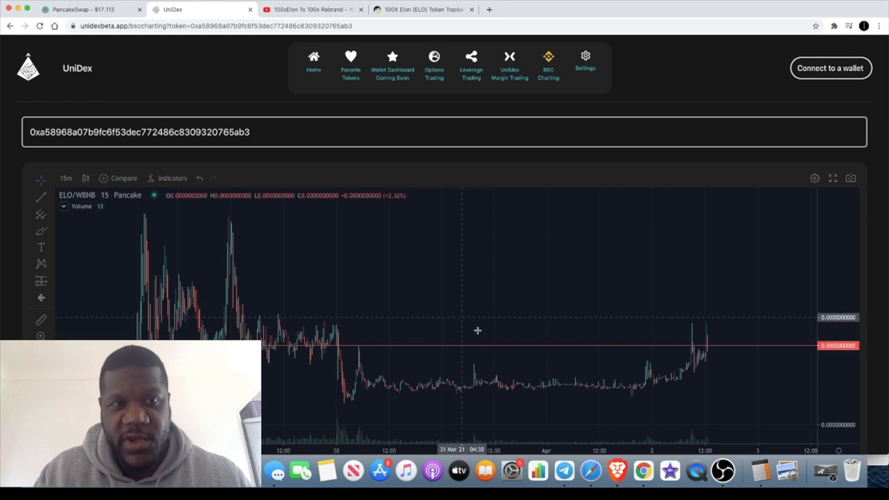
pyautogui.moveTo(471, 333)
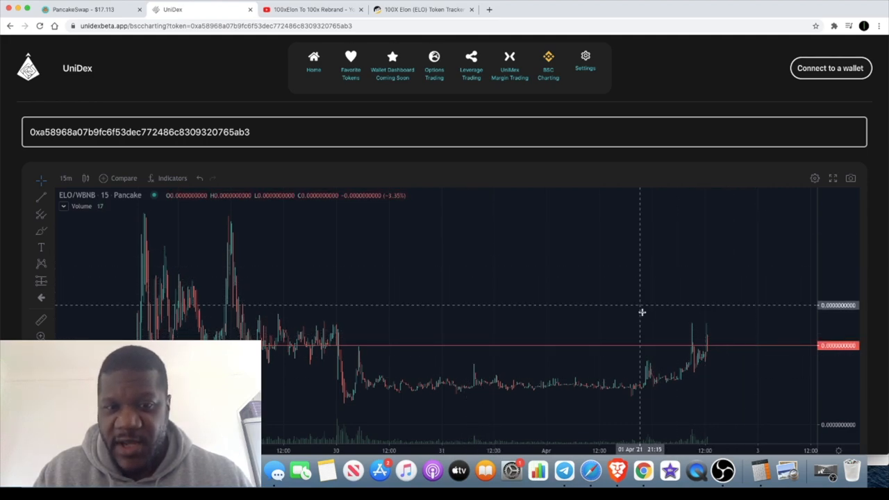
pyautogui.moveTo(692, 287)
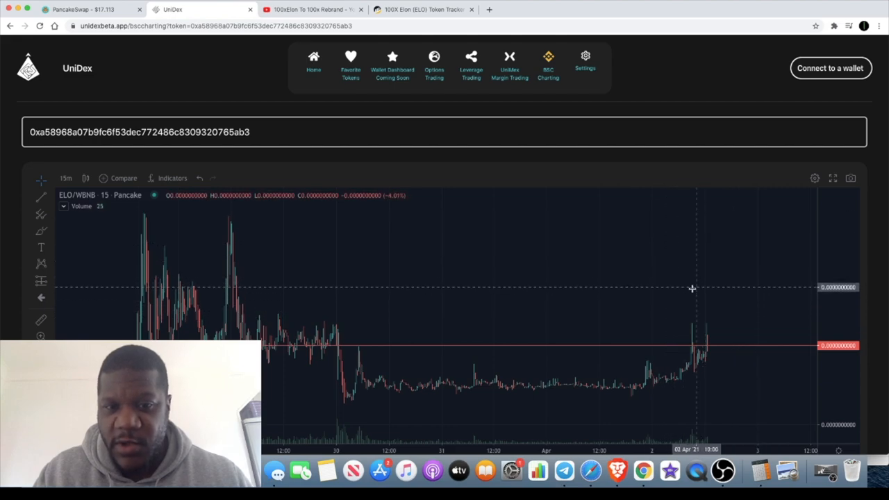
pyautogui.moveTo(711, 226)
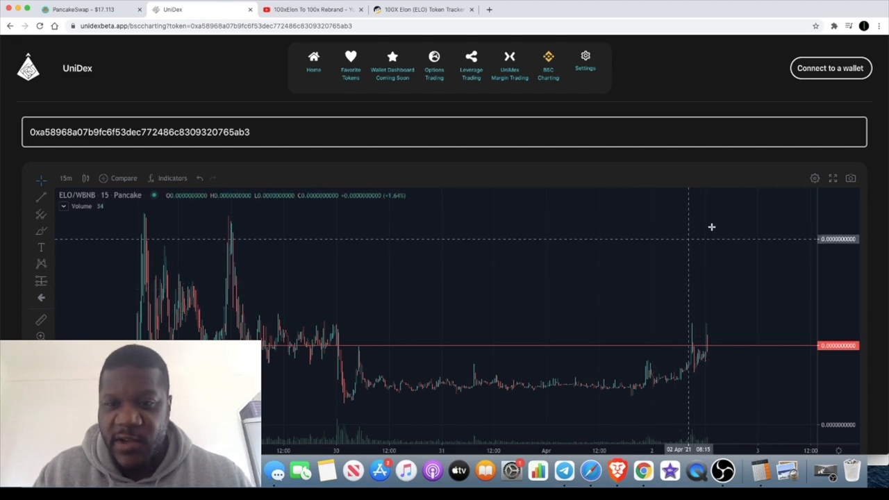
pyautogui.moveTo(708, 244)
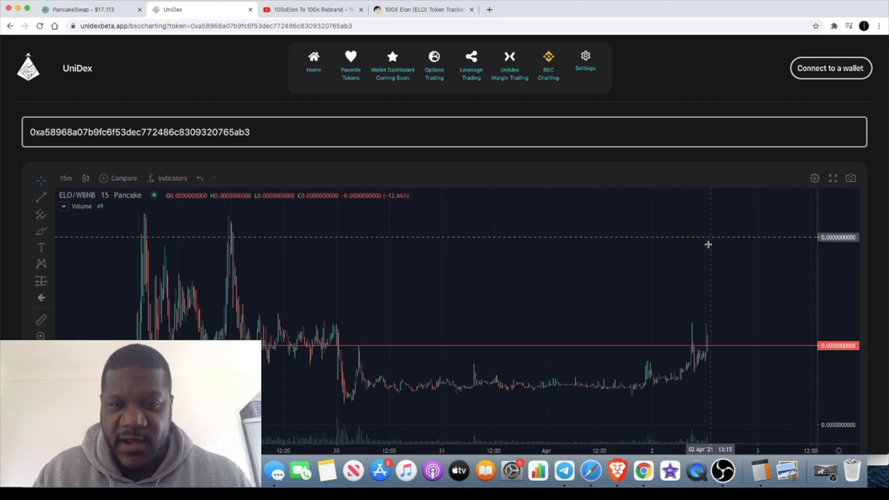
pyautogui.moveTo(714, 305)
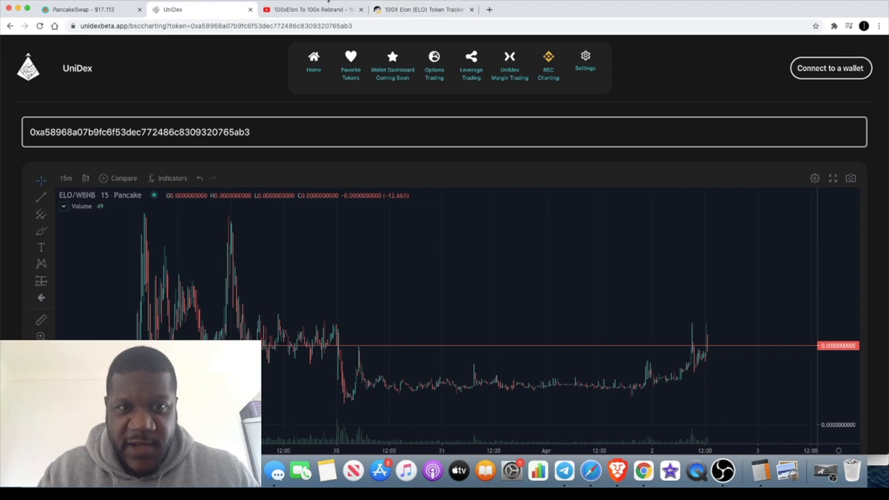
# - Return to the 100xCoin rebrand livestream on YouTube
pyautogui.click(308, 8)
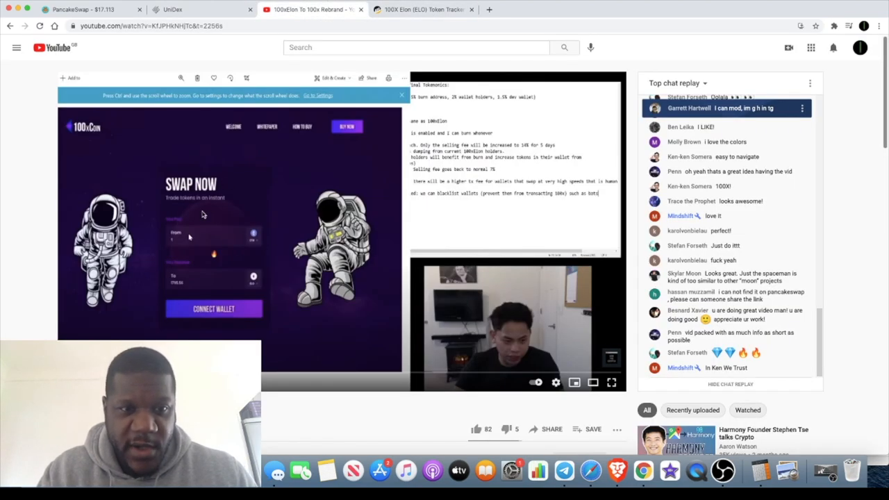
pyautogui.moveTo(255, 206)
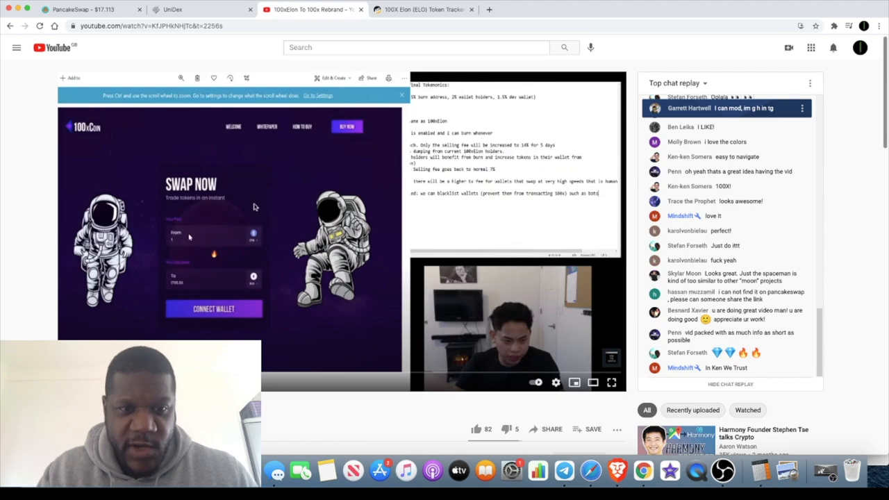
pyautogui.moveTo(262, 277)
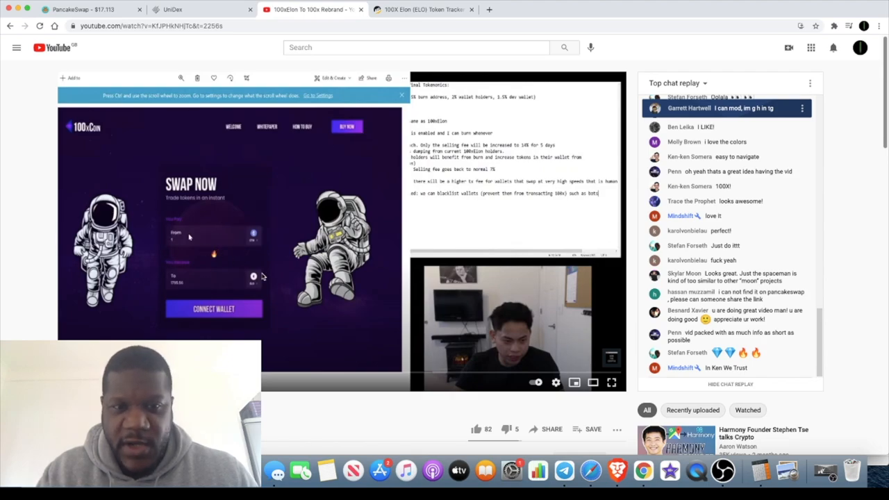
pyautogui.moveTo(271, 269)
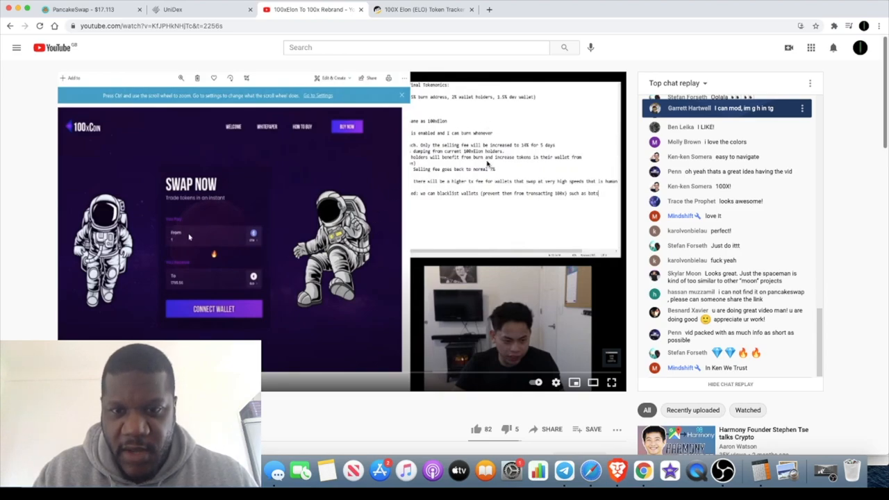
pyautogui.moveTo(410, 214)
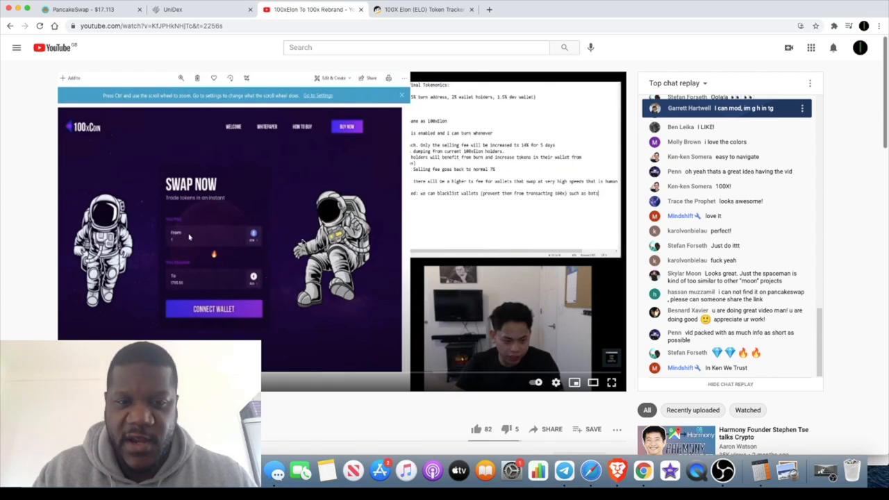
pyautogui.moveTo(369, 275)
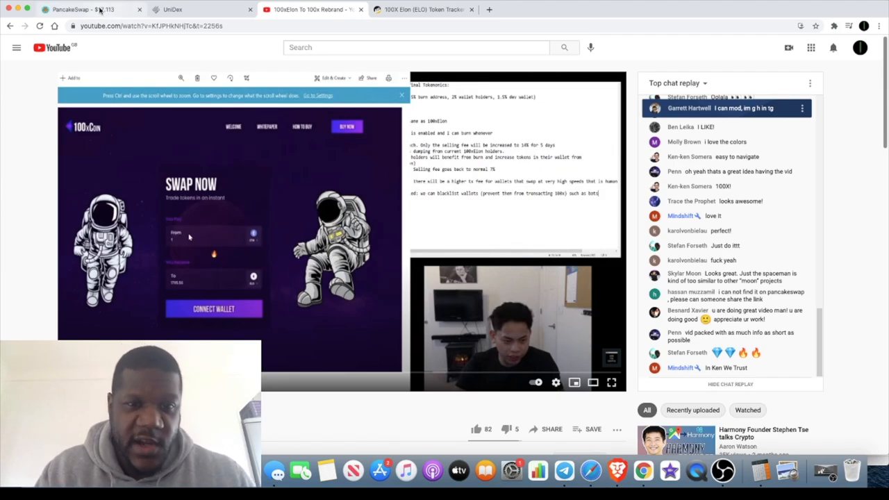
pyautogui.click(83, 8)
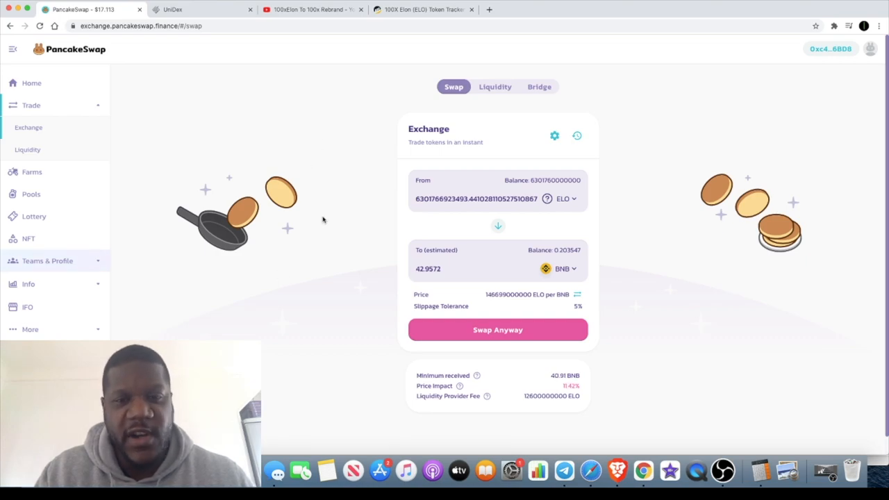
pyautogui.moveTo(261, 89)
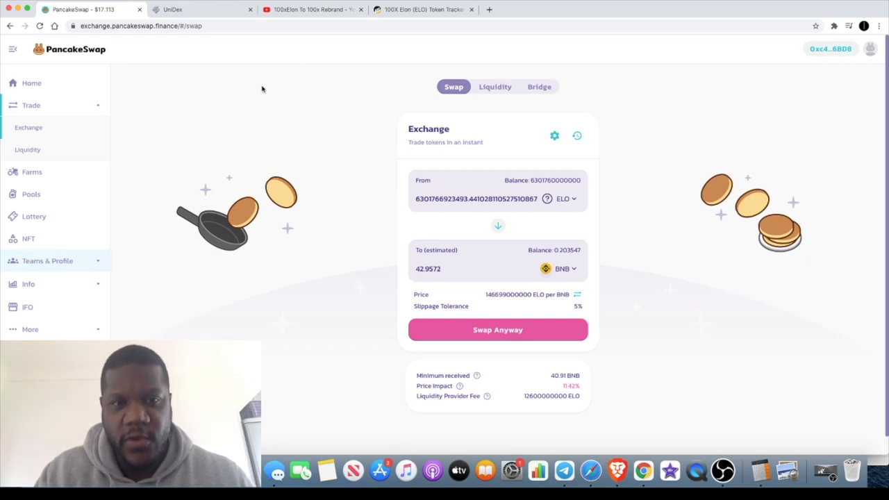
pyautogui.moveTo(312, 8)
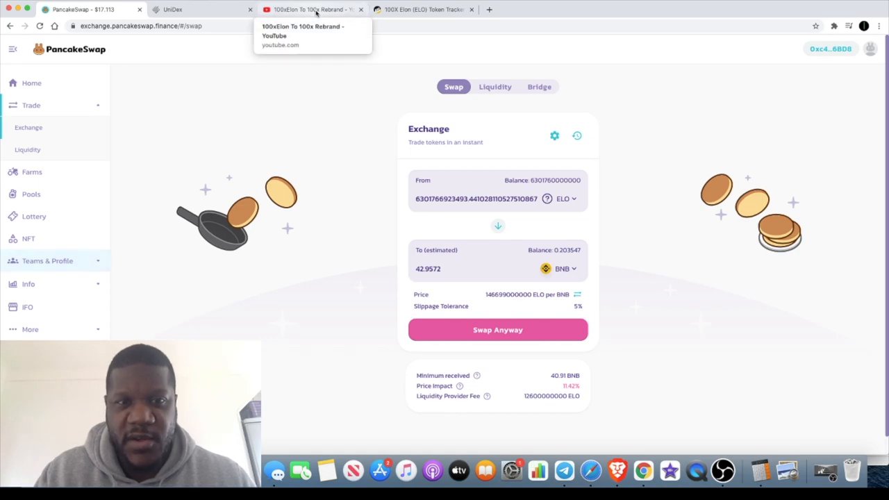
pyautogui.click(312, 8)
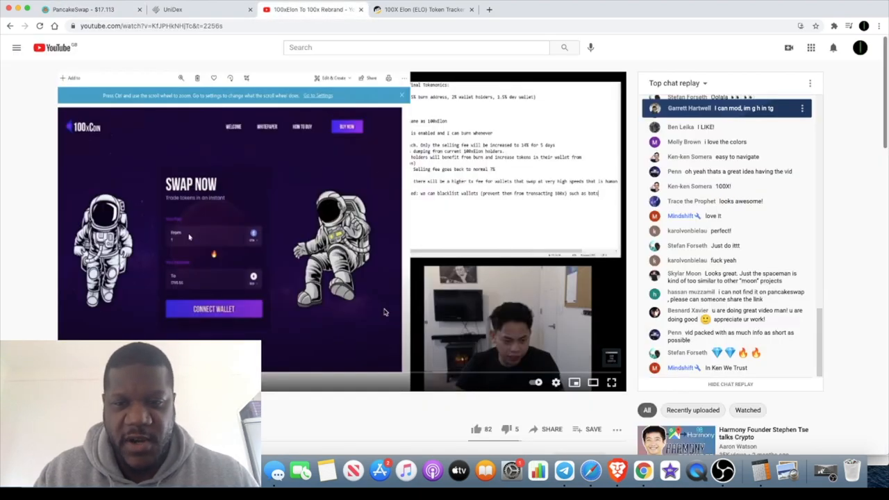